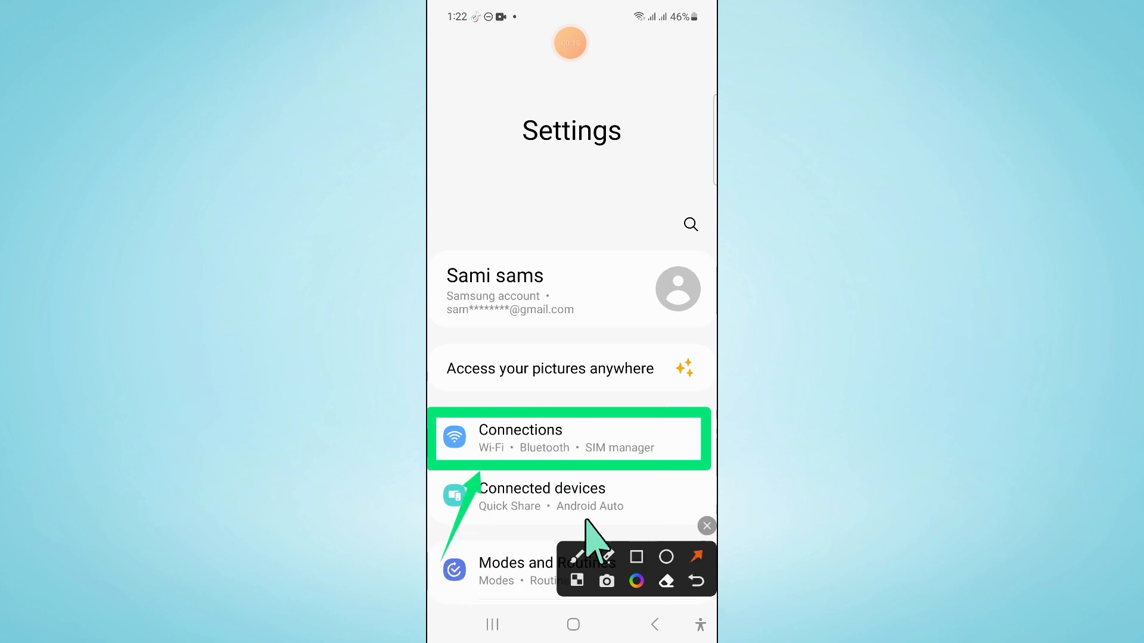
# - Go to Connections and open Mobile Hotspot and Tethering, with all options off
pyautogui.click(569, 438)
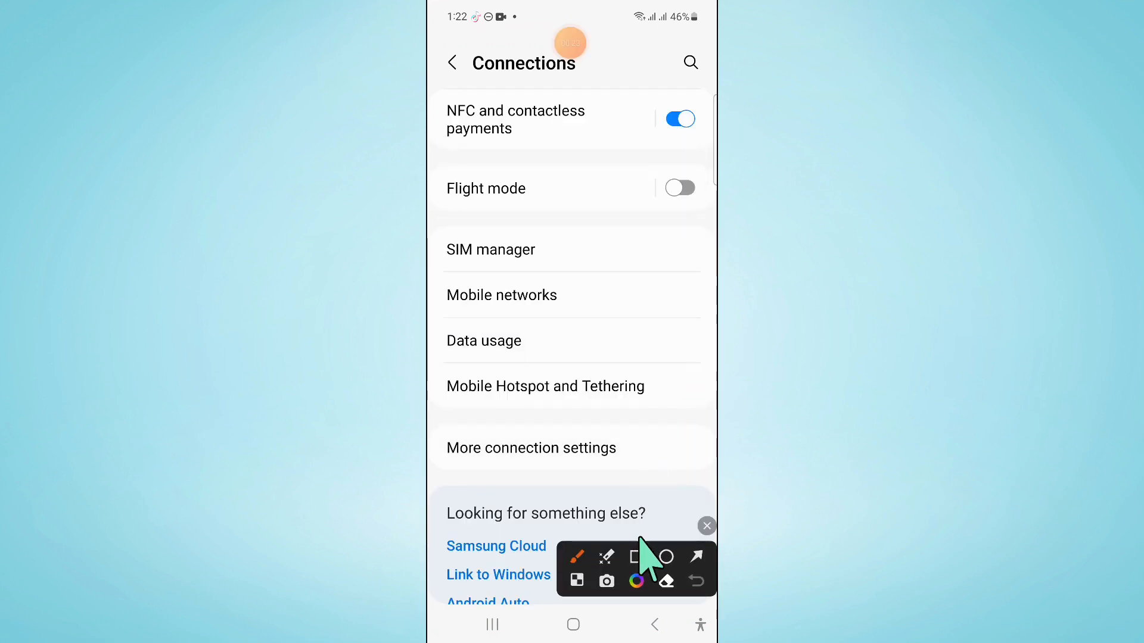
pyautogui.click(636, 556)
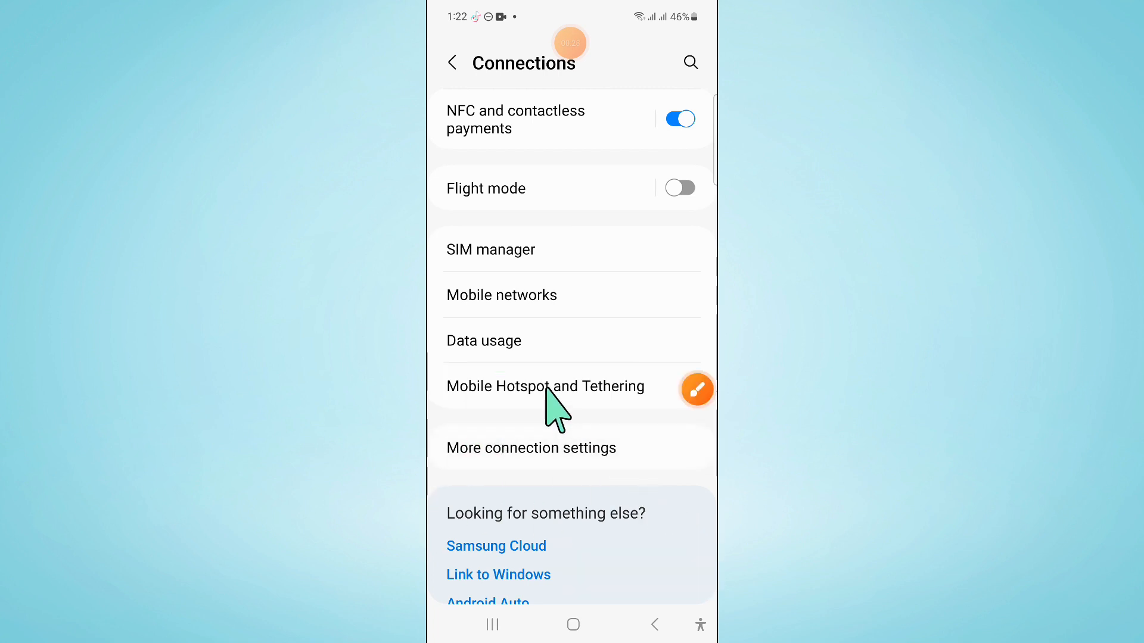
pyautogui.click(545, 386)
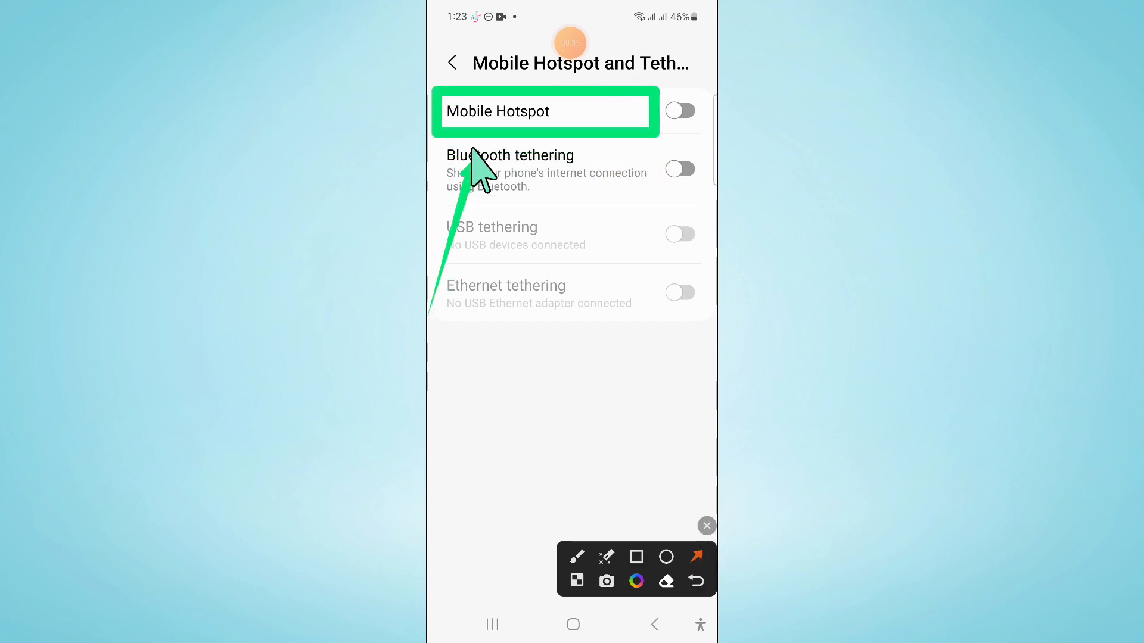
# - Open the Mobile Hotspot page for network Galaxy A52 8BC on 2.4 GHz
pyautogui.click(705, 526)
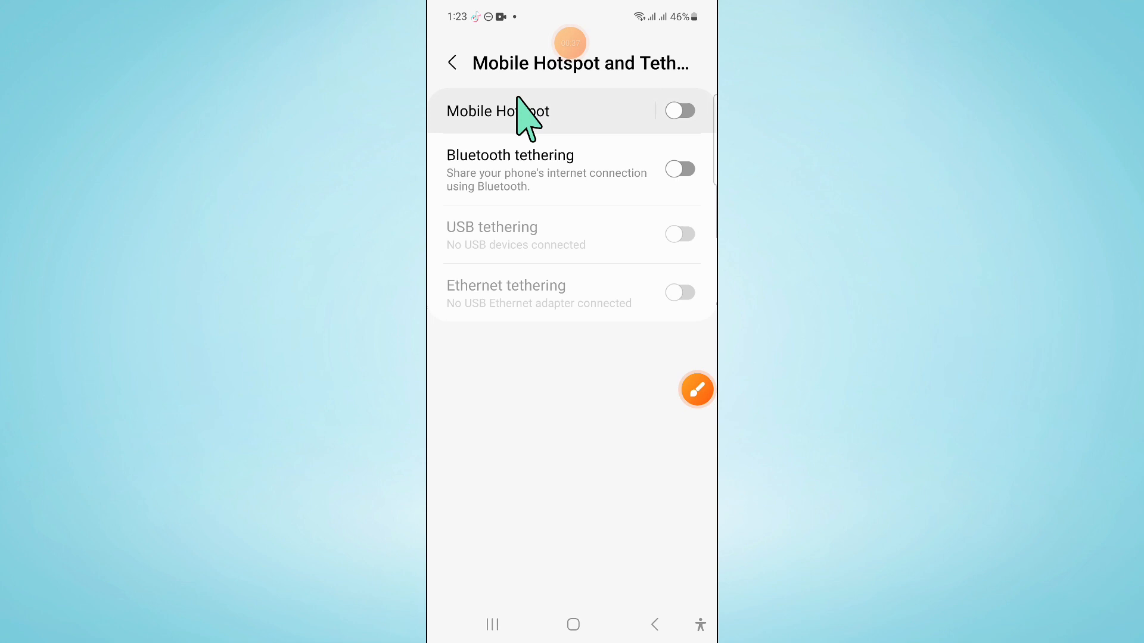
pyautogui.click(498, 111)
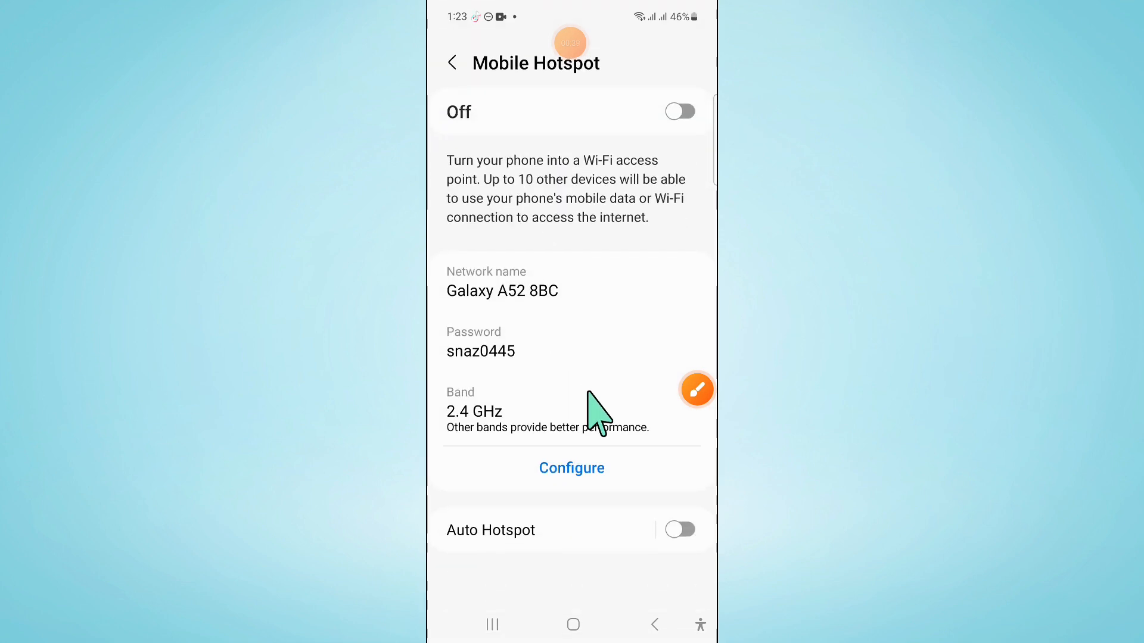
pyautogui.click(696, 390)
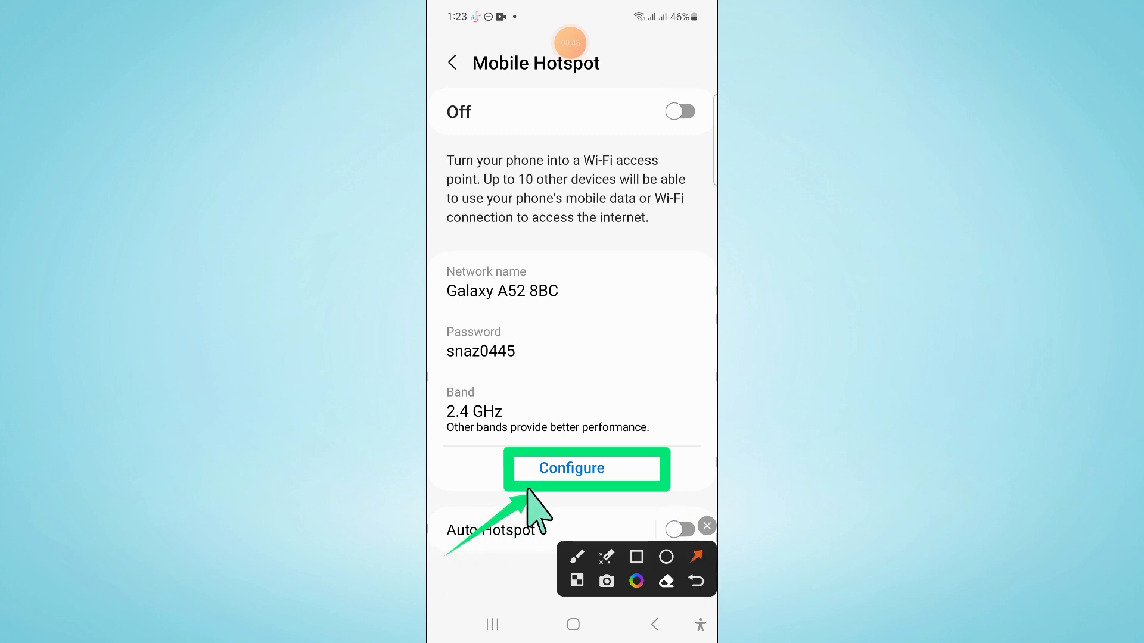
# - Review the Galaxy A52 8BC password and advanced options, then save the configuration
pyautogui.click(585, 467)
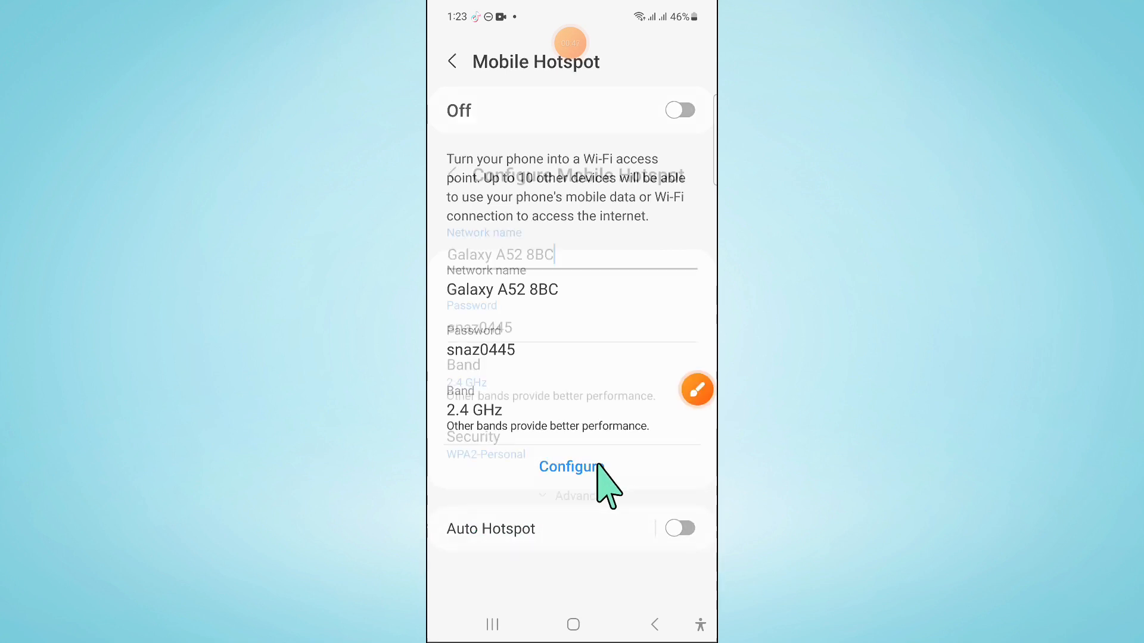
pyautogui.click(568, 467)
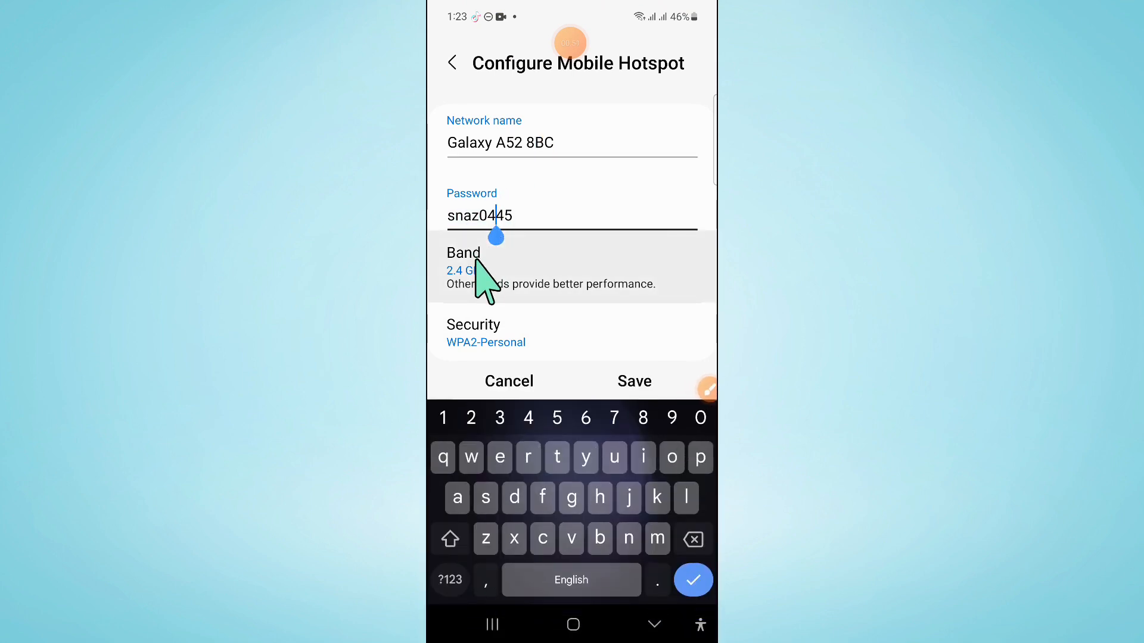
pyautogui.scroll(-3)
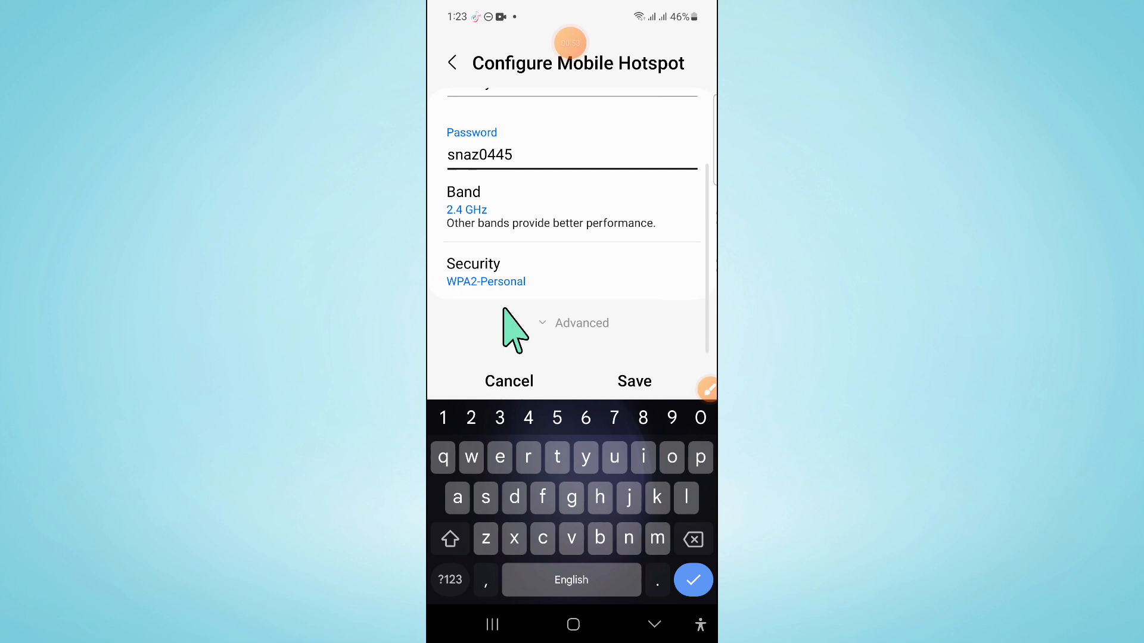
pyautogui.click(485, 280)
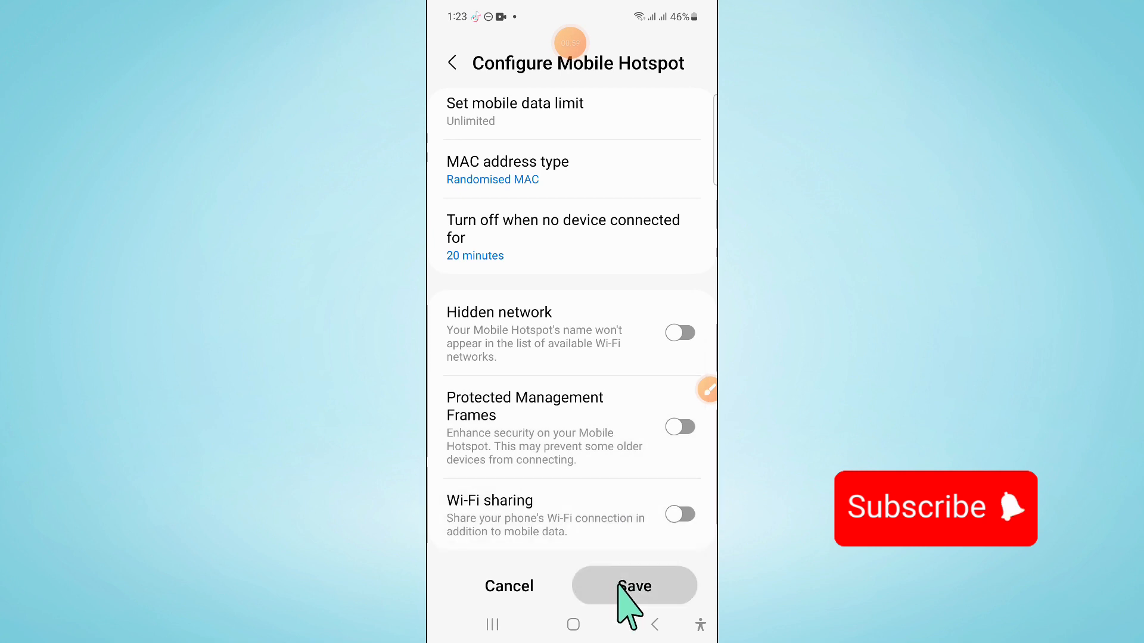
pyautogui.click(631, 586)
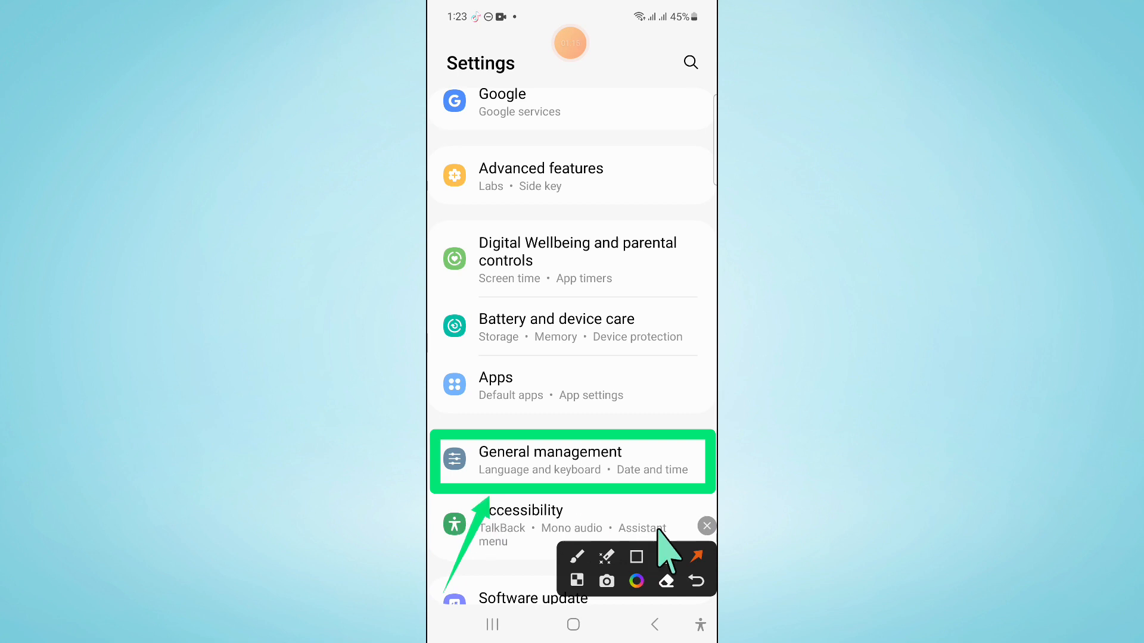
# - Open General management and scroll down to its Reset option
pyautogui.click(549, 452)
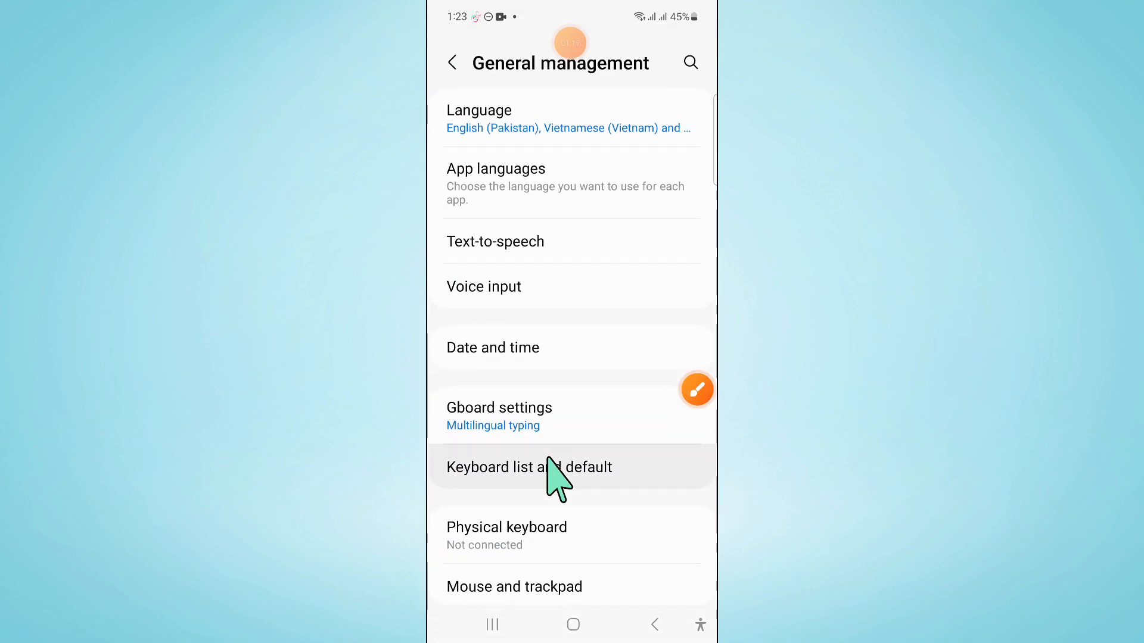
pyautogui.scroll(-3)
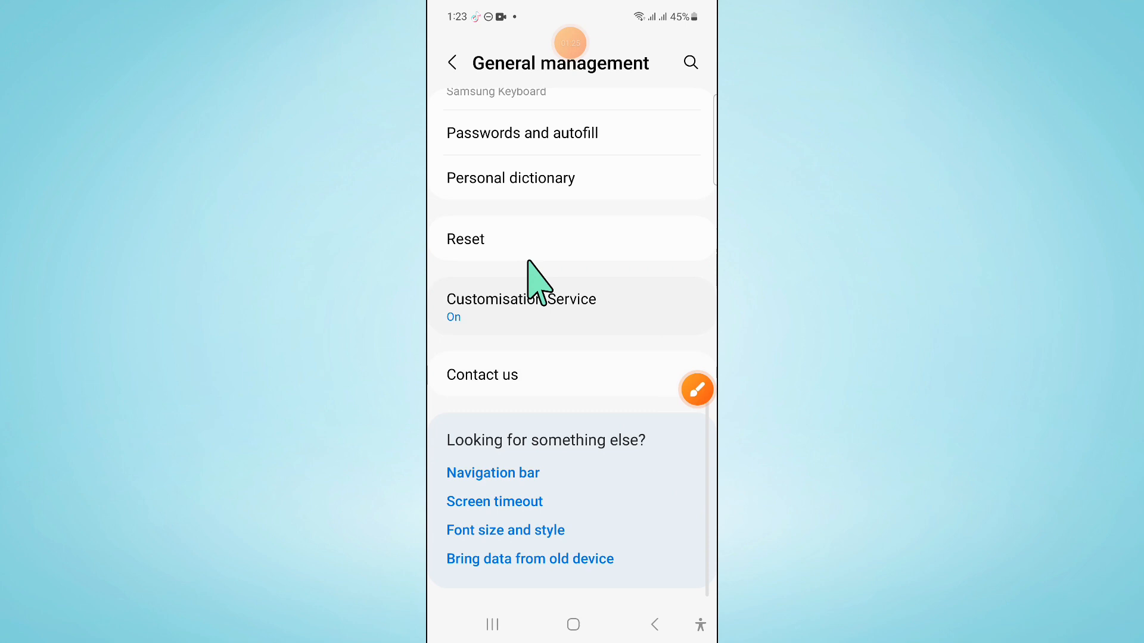
# - Open Reset options and choose Reset all settings to see what is kept
pyautogui.click(464, 239)
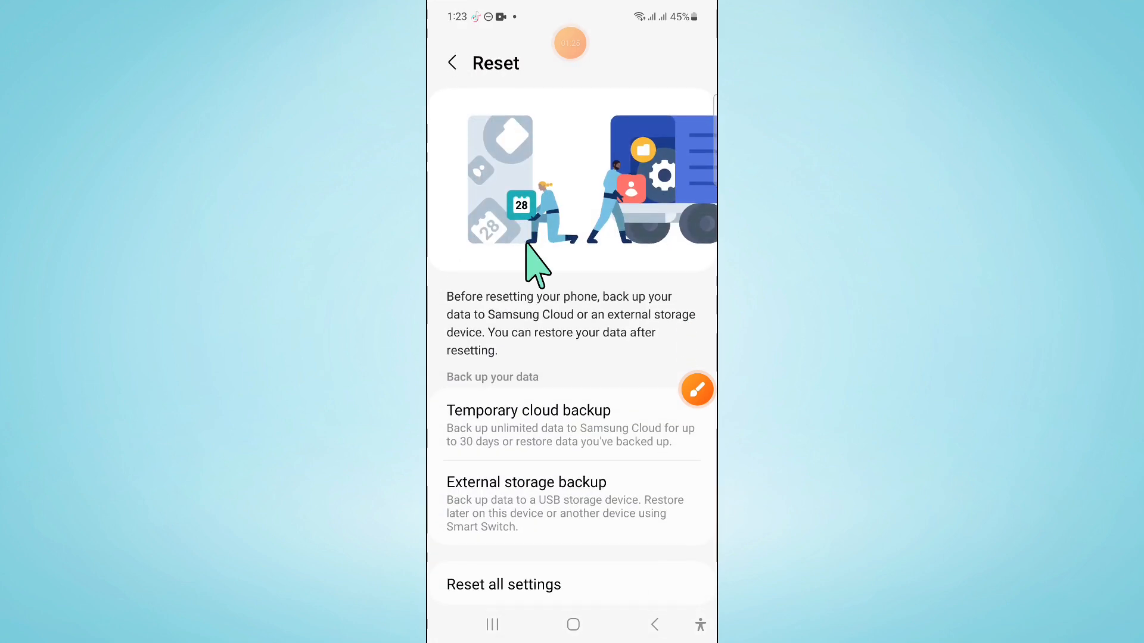
pyautogui.scroll(-3)
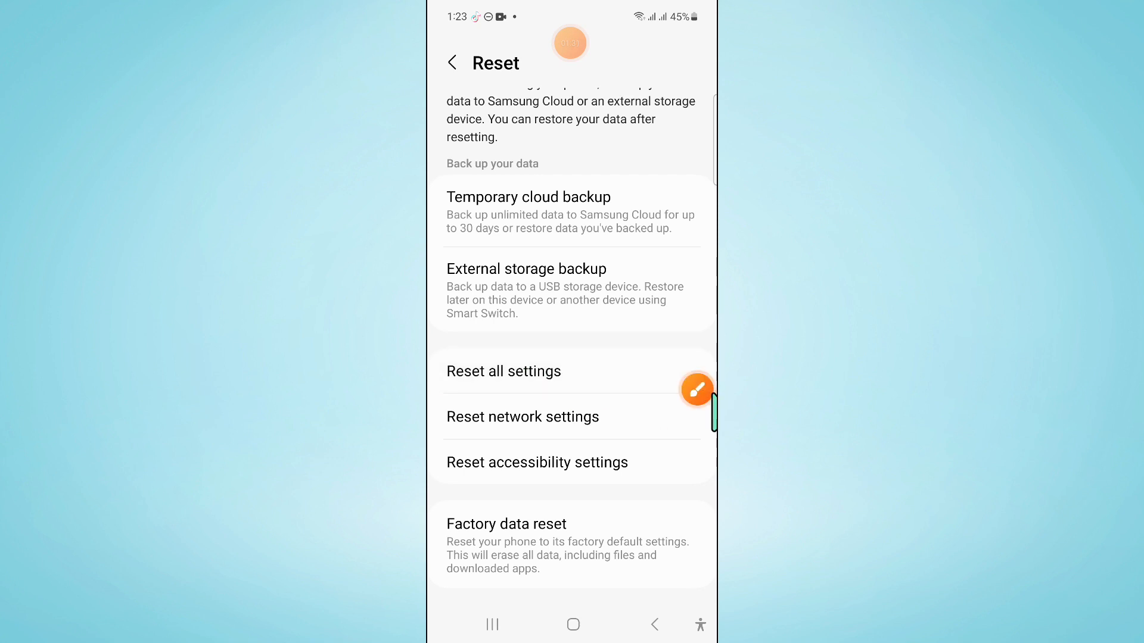
pyautogui.click(696, 389)
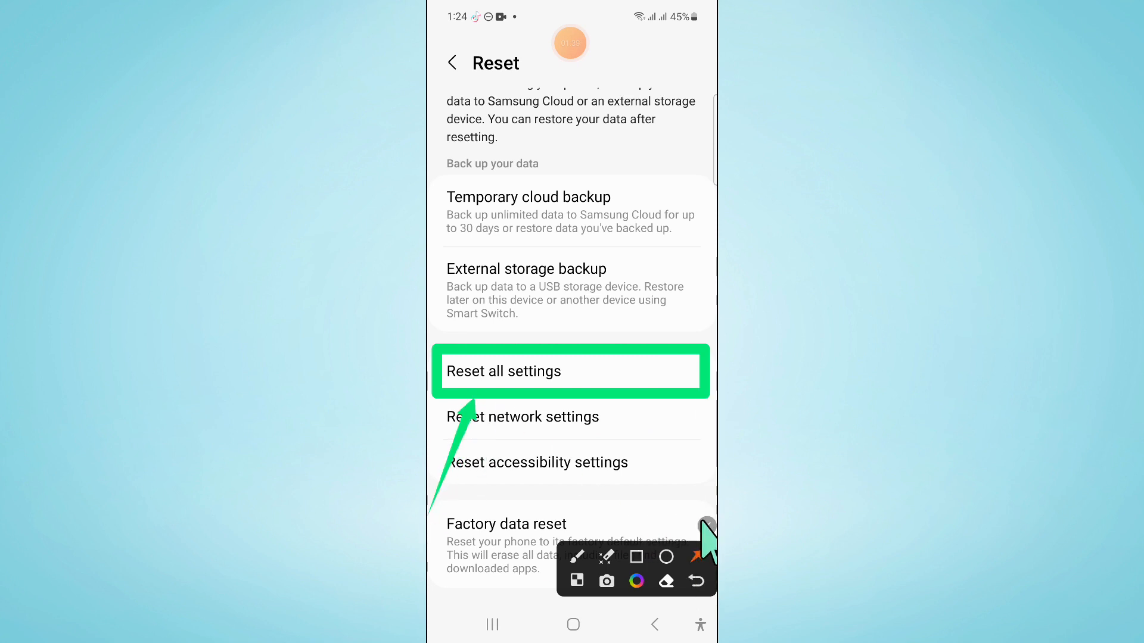
pyautogui.click(571, 371)
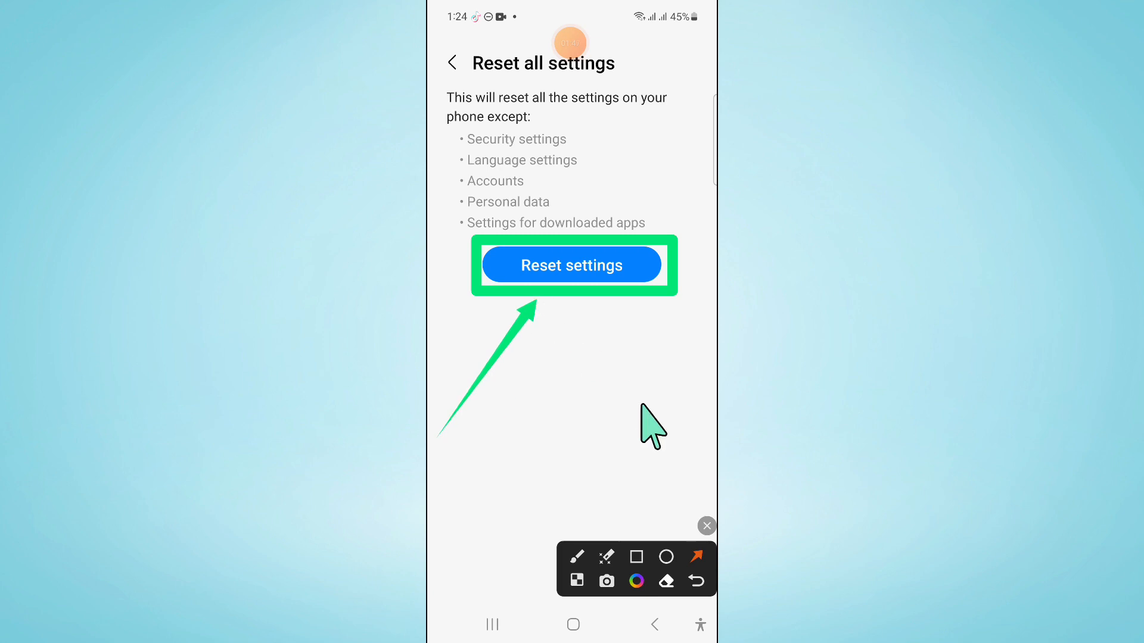
# - Reset all phone settings and confirm the reset
pyautogui.click(705, 526)
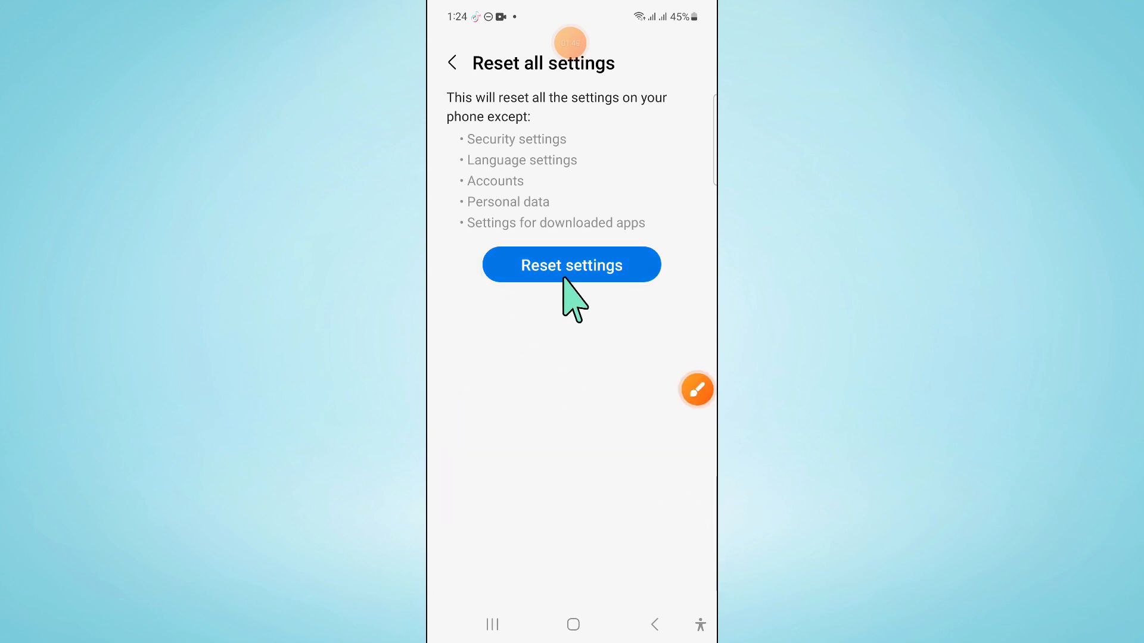
pyautogui.click(571, 264)
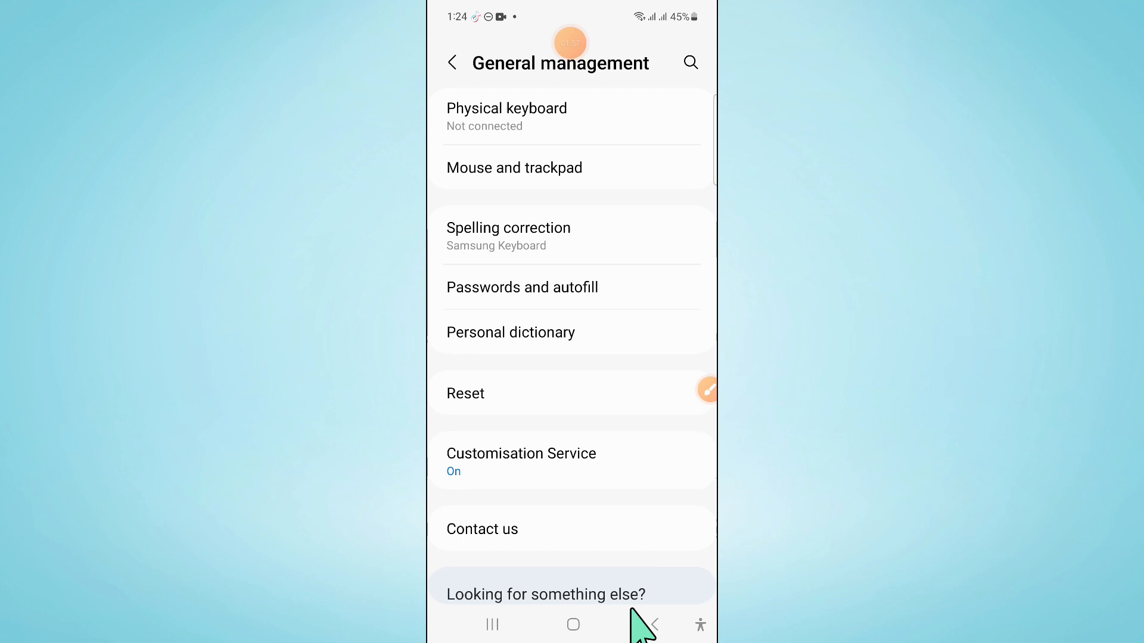
# - Return to main Settings and open Battery and device care
pyautogui.click(452, 61)
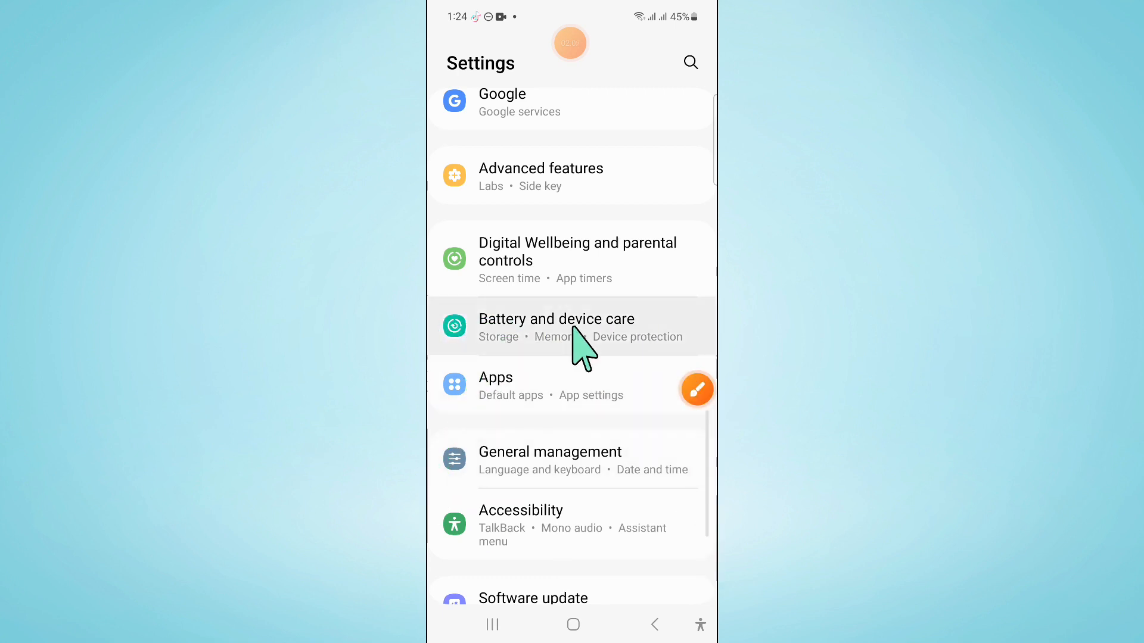
pyautogui.click(556, 319)
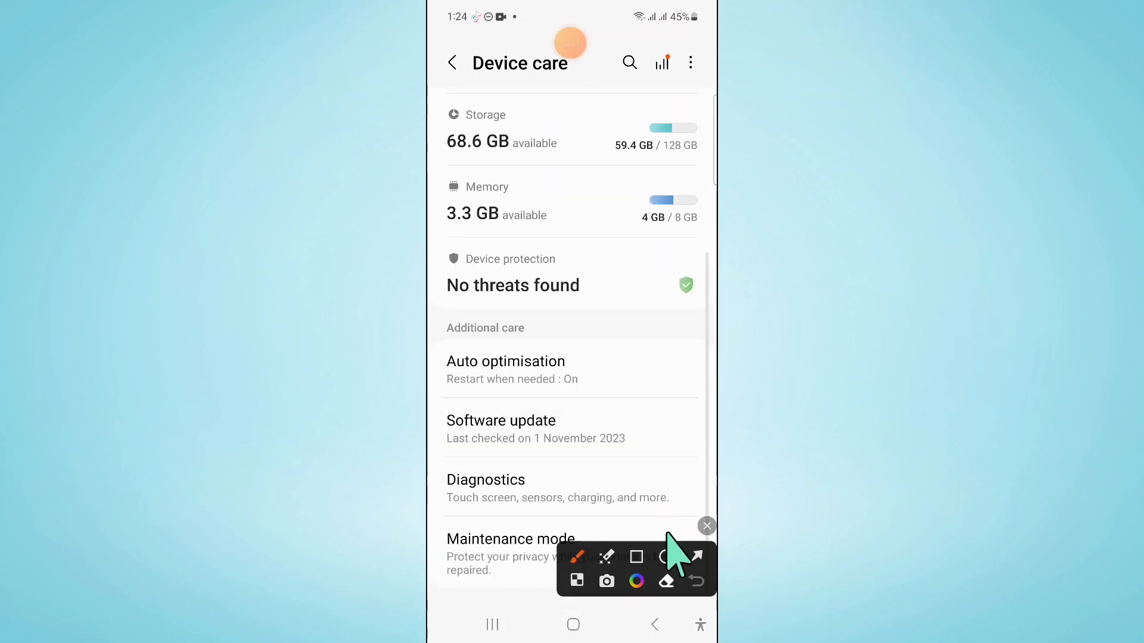
# - Launch Software update from Additional care on the Device care page
pyautogui.click(636, 557)
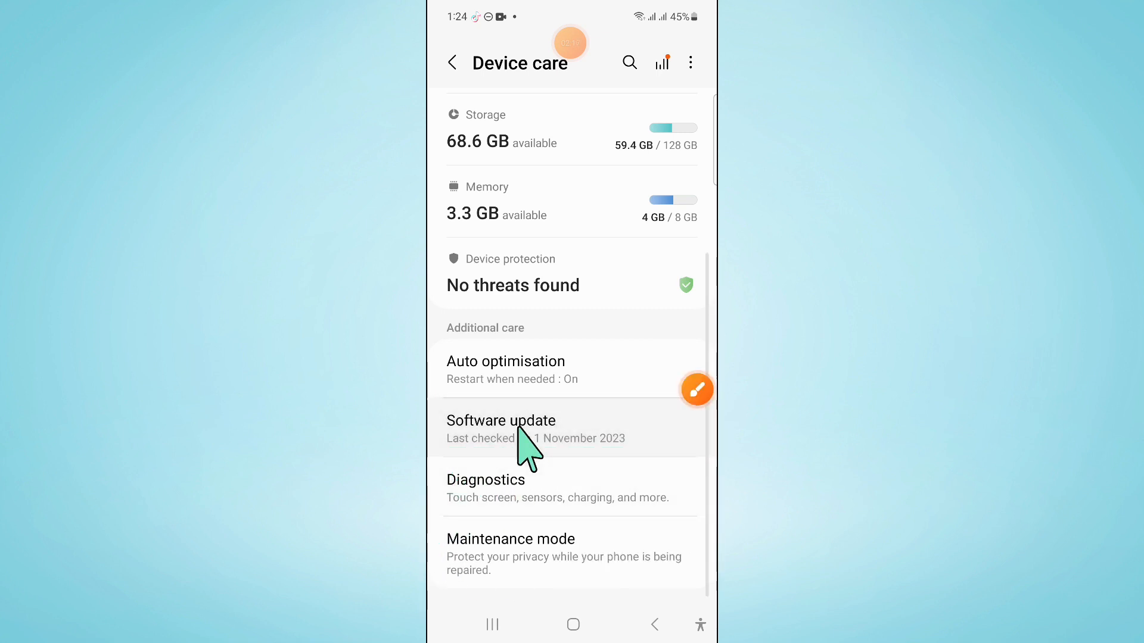
pyautogui.click(500, 429)
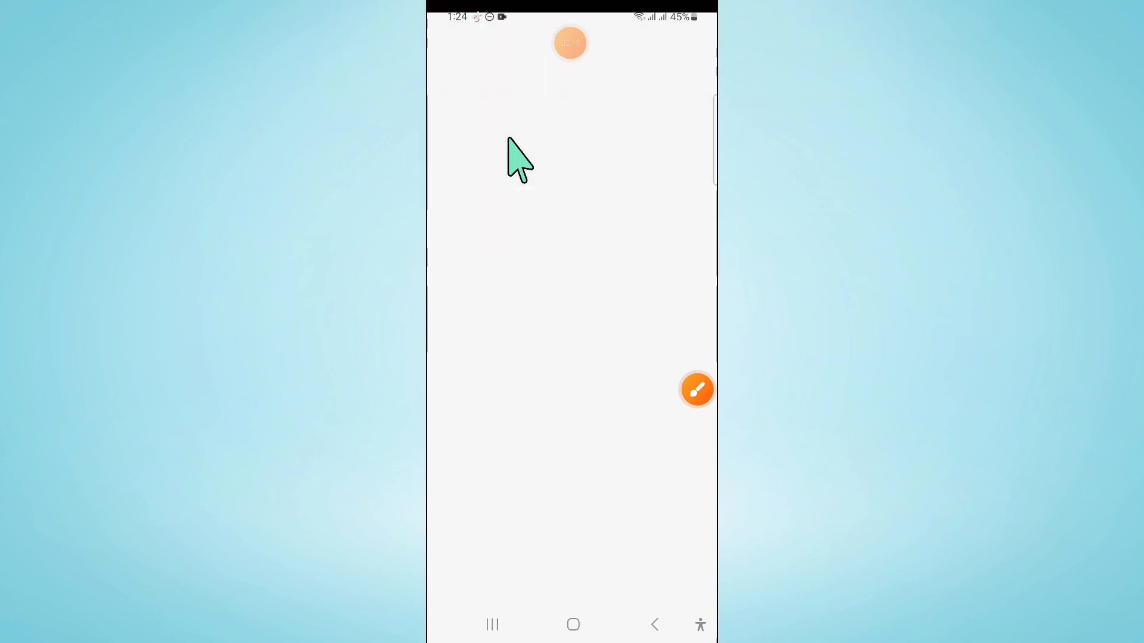